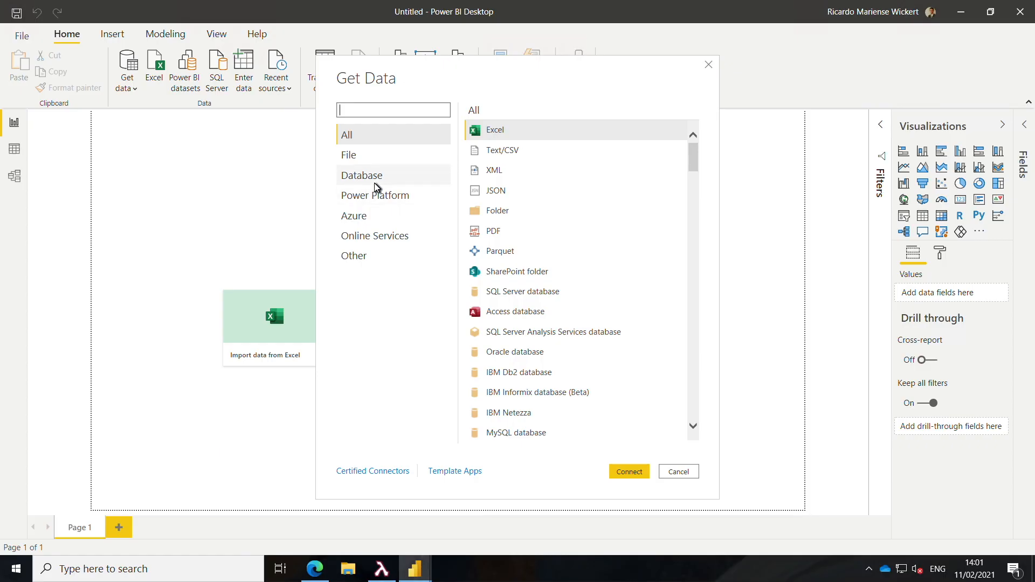
pyautogui.moveTo(388, 182)
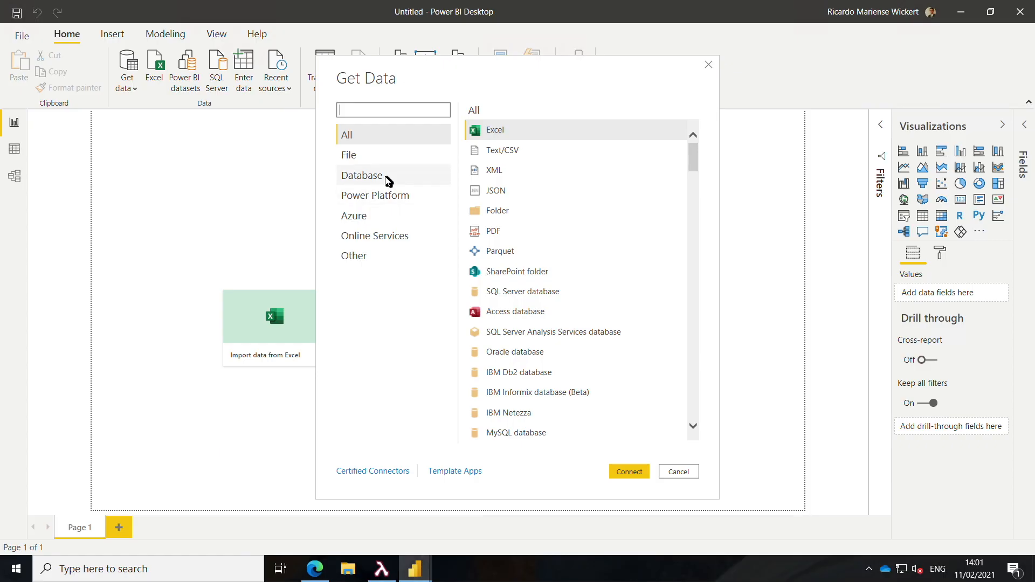
# Step: Filter the Get Data connector list to the Database category, showing MySQL, PostgreSQL and similar
pyautogui.click(362, 175)
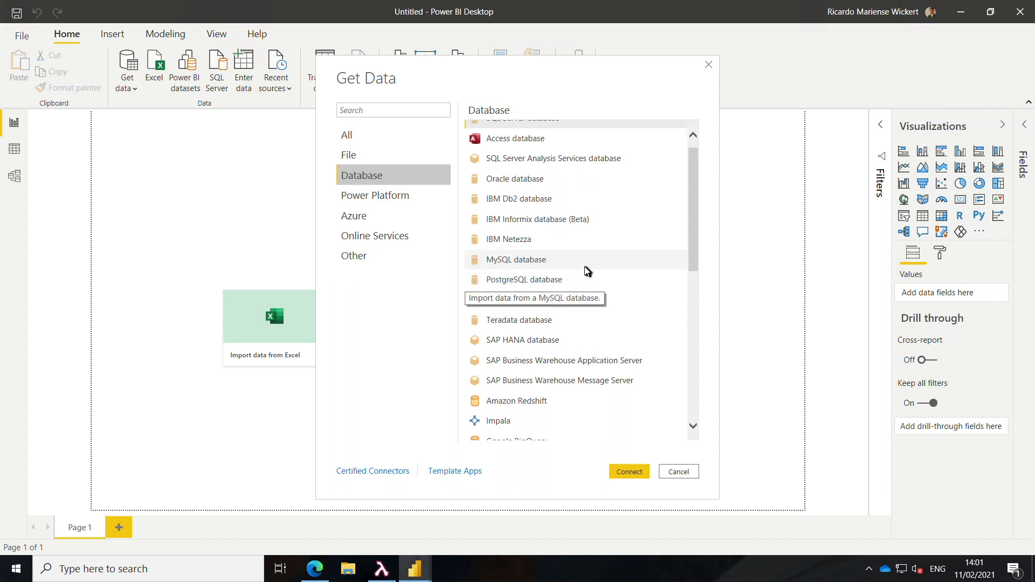